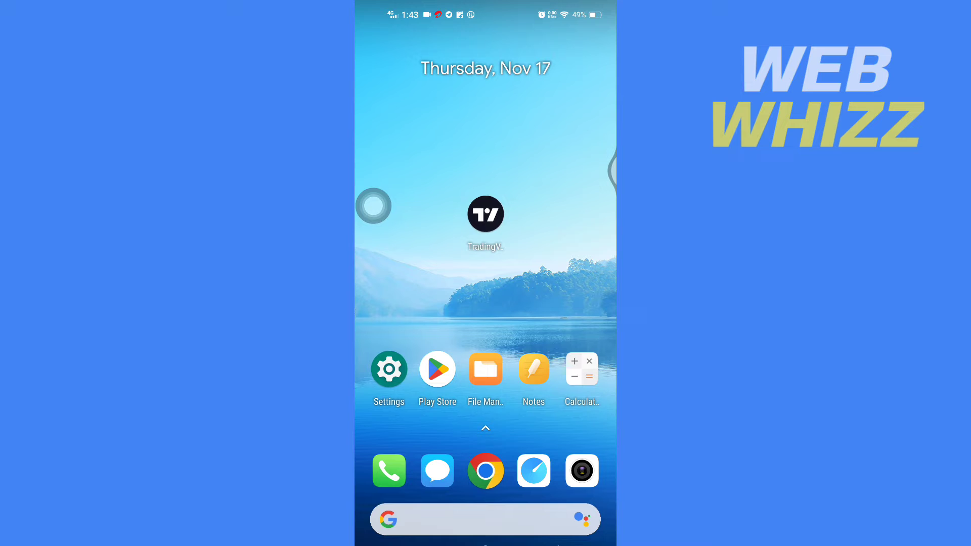
Open TradingView's App info page from its home-screen icon menu.
left_click(486, 214)
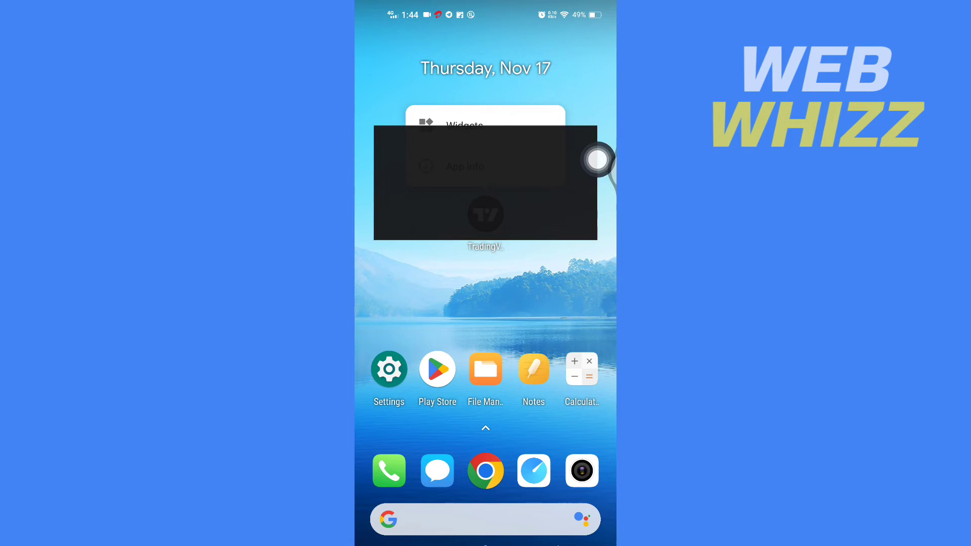
left_click(465, 167)
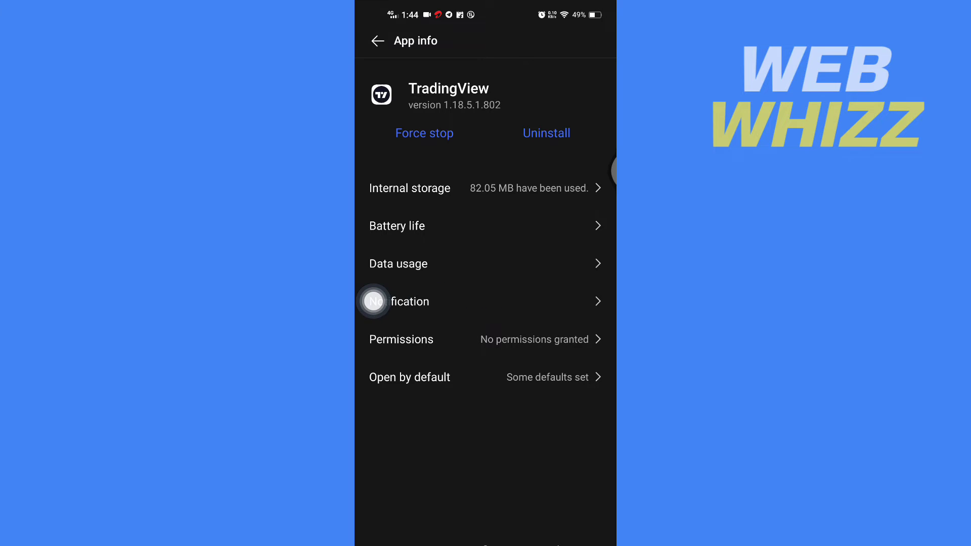
Go to TradingView's notification settings and select the Push Notifications channel.
left_click(409, 302)
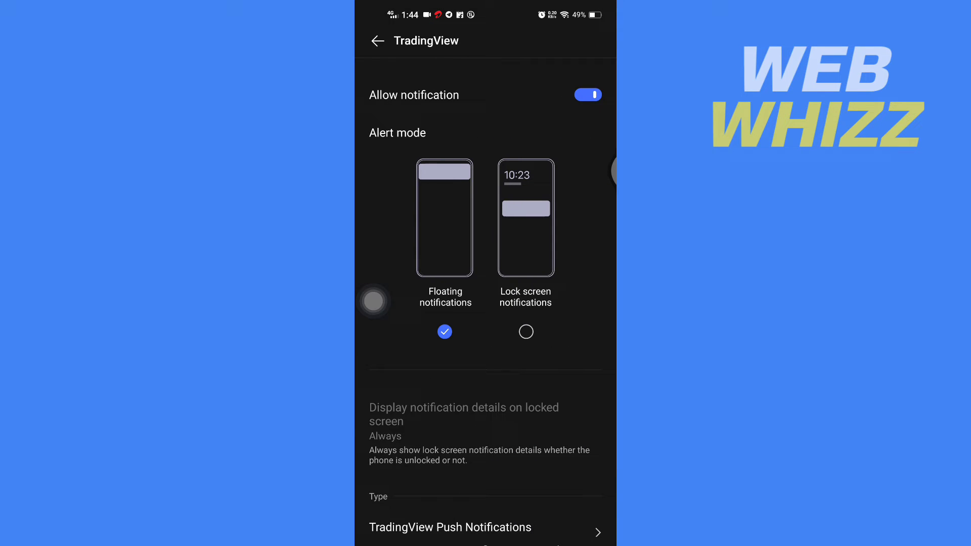
scroll("down", 3)
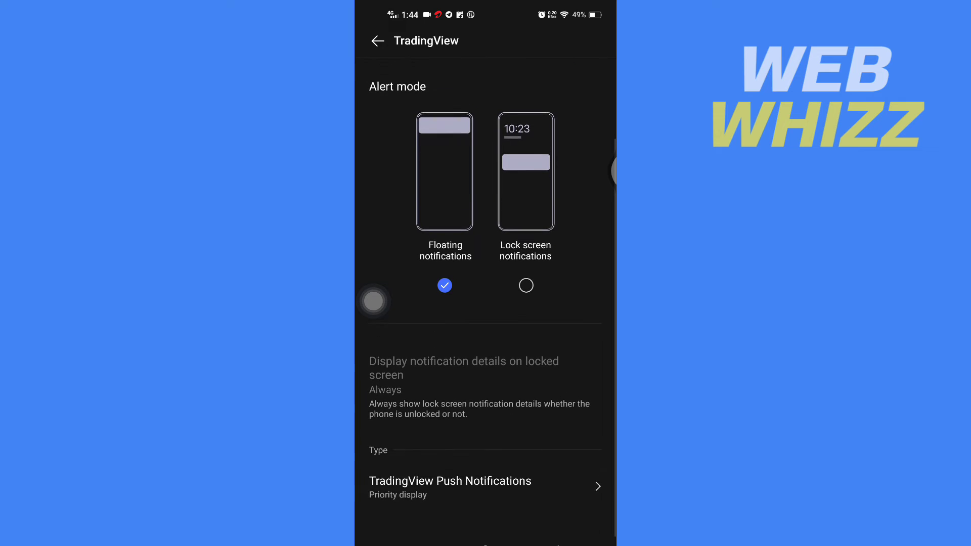
scroll("down", 3)
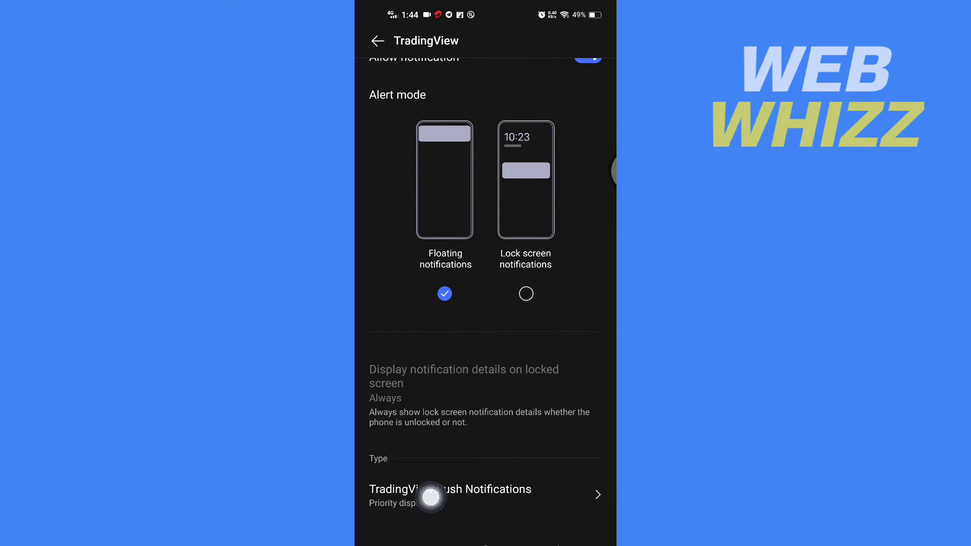
left_click(434, 501)
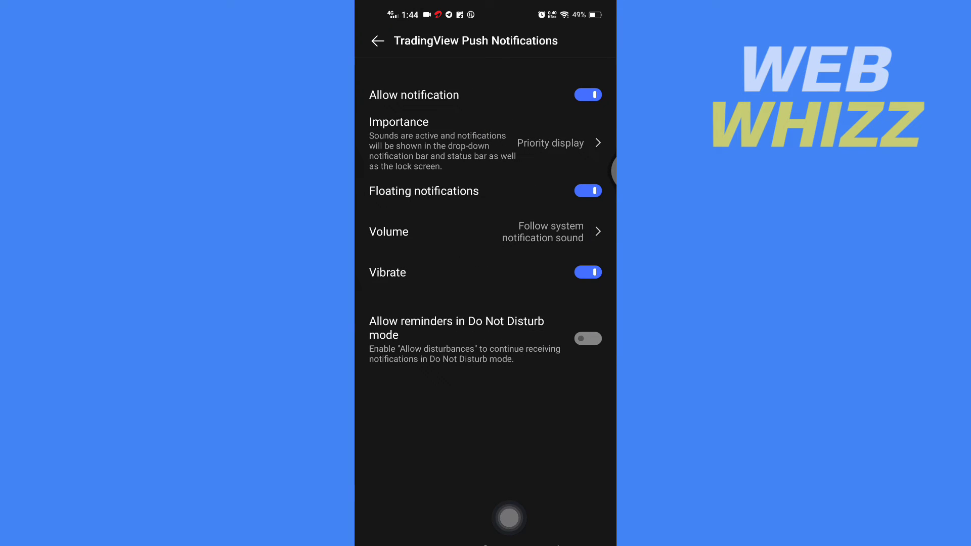
Pick Harmonic from the sound list for TradingView Push Notifications and return.
left_click(548, 239)
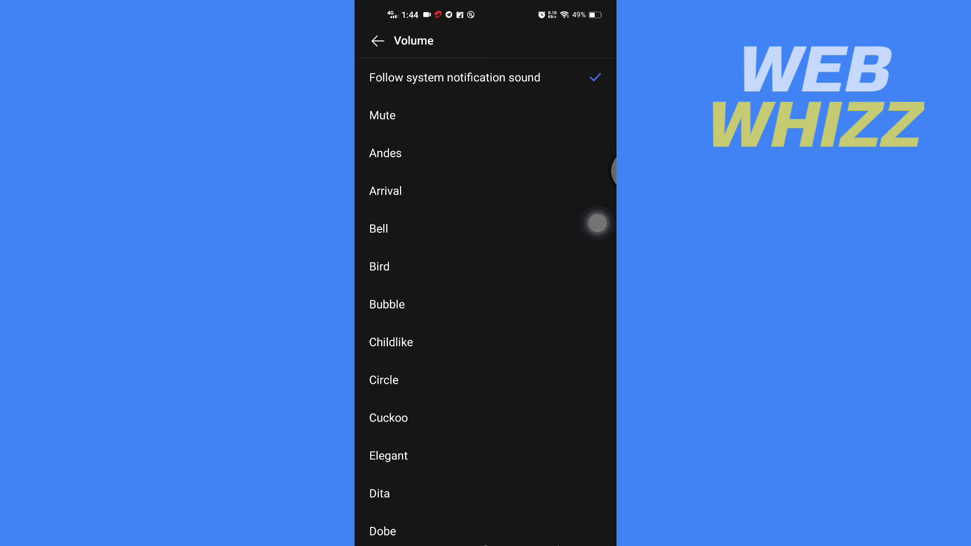
scroll("down", 3)
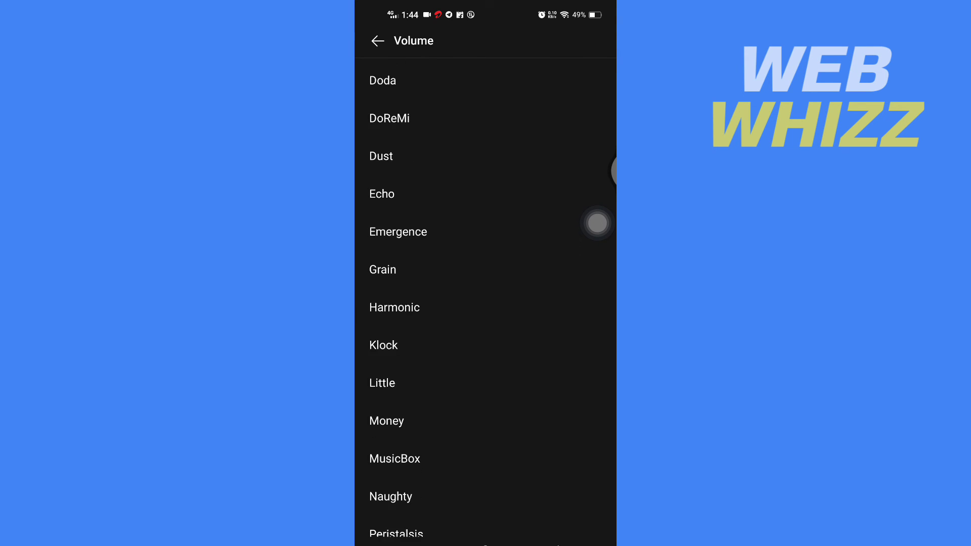
left_click(394, 268)
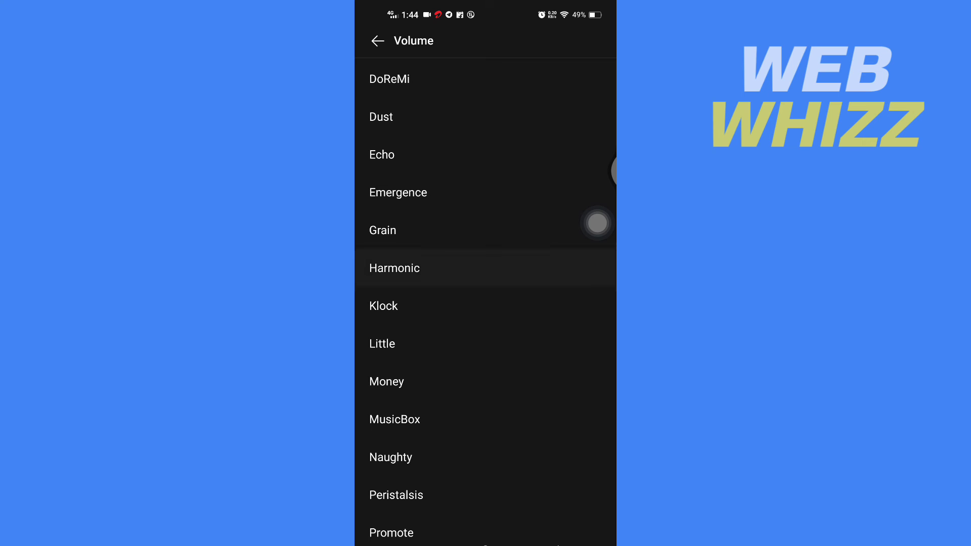
left_click(394, 267)
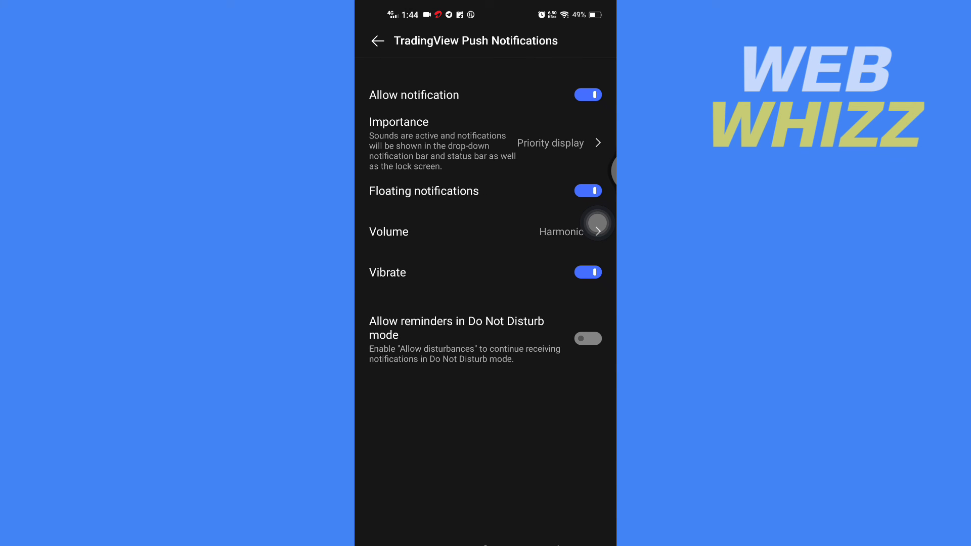